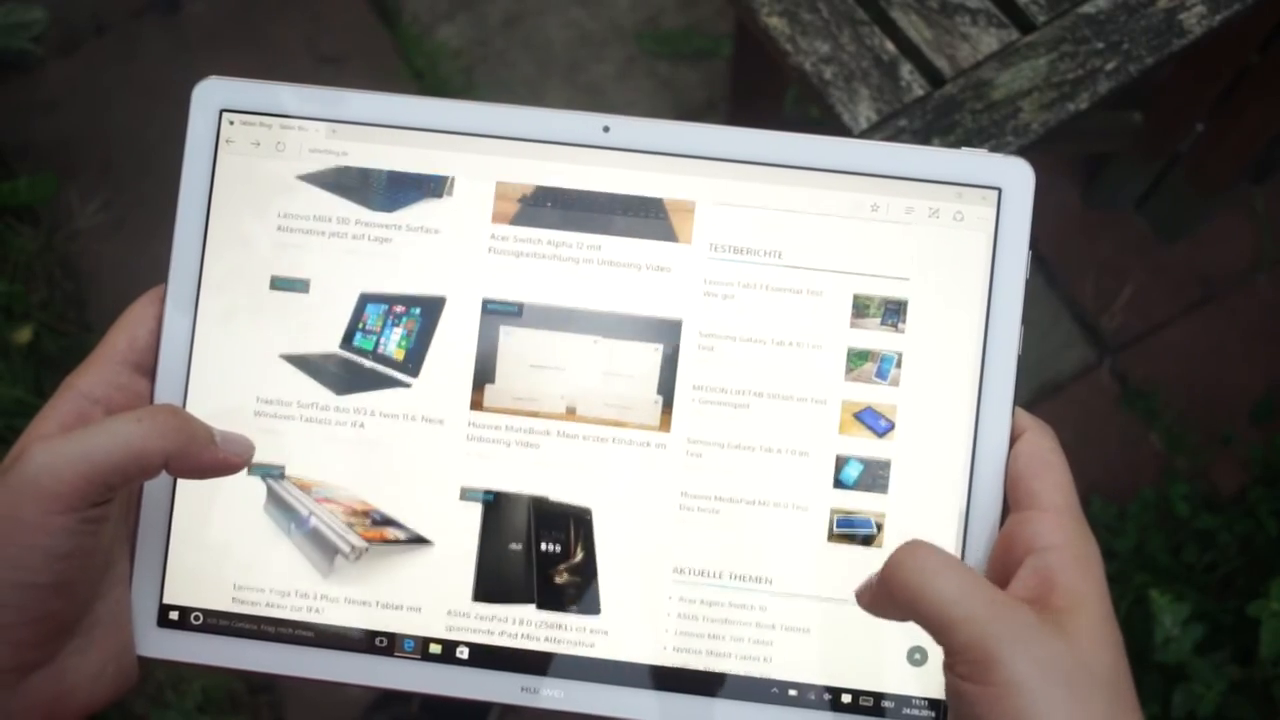
pyautogui.scroll(-3)
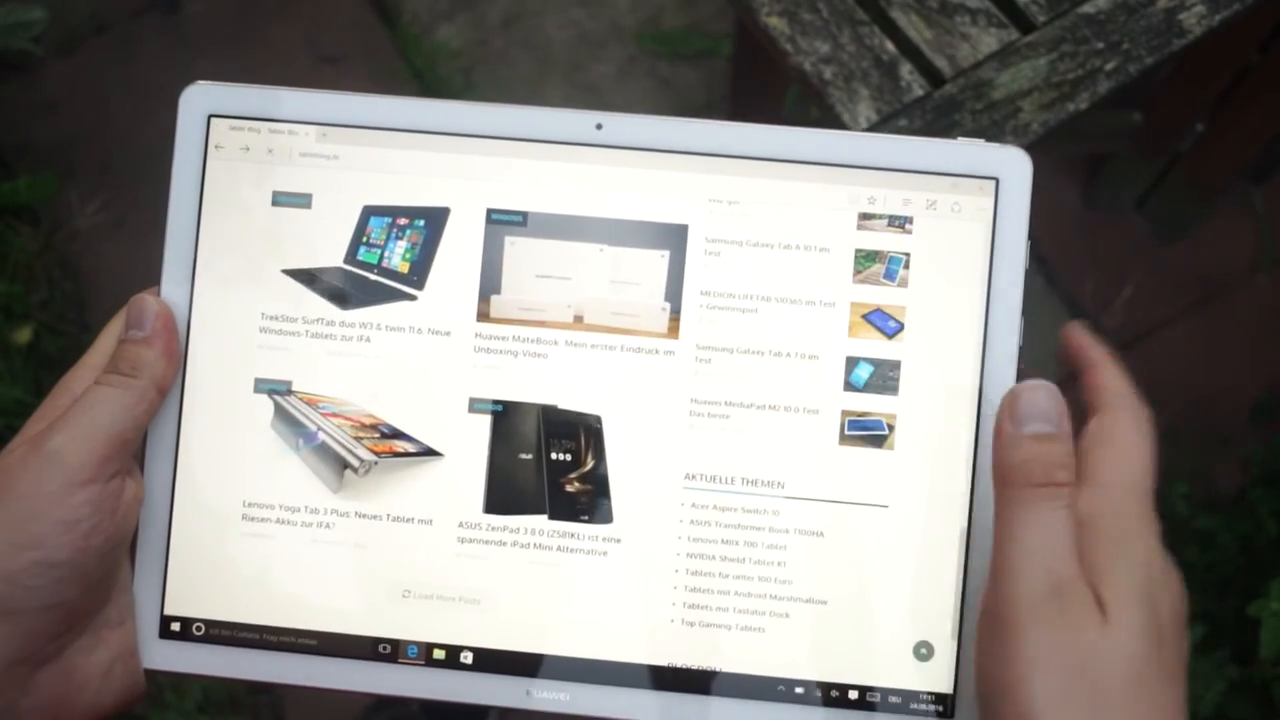